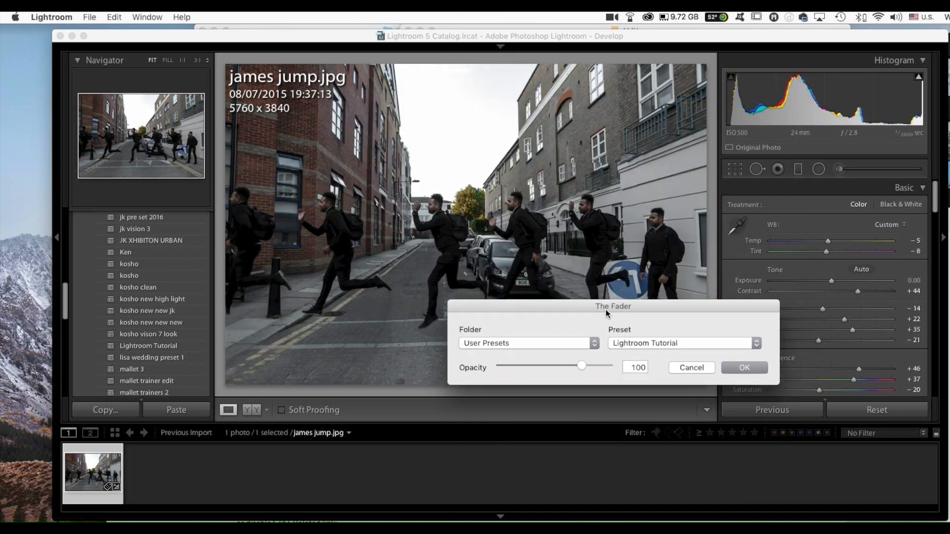
Step: Drag The Fader's Opacity slider to 150, then 84, settling on 59
drag(582, 365, 602, 374)
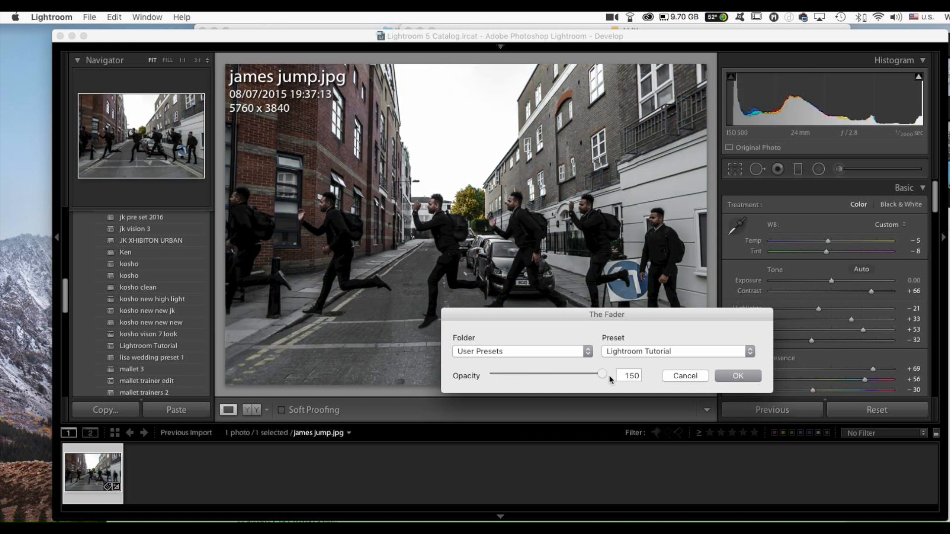
drag(602, 374, 565, 374)
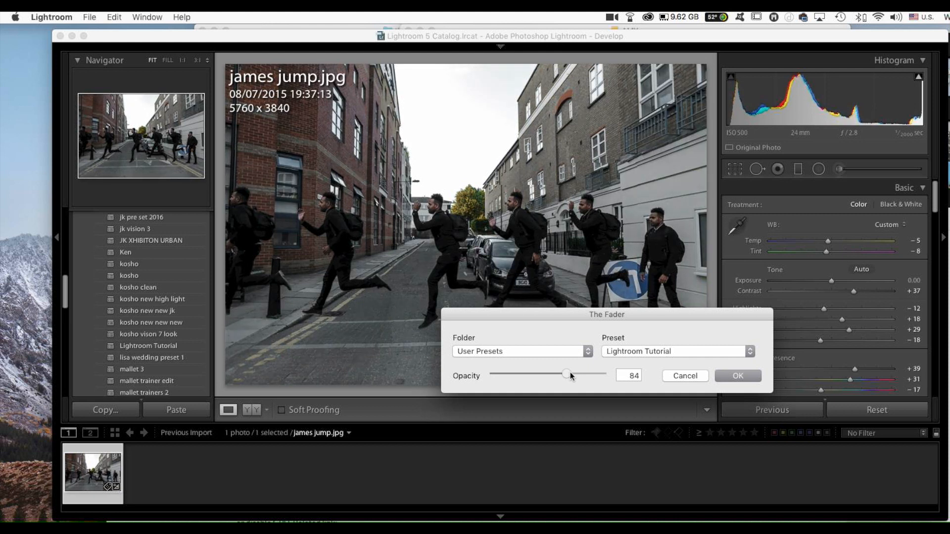
drag(567, 375, 553, 375)
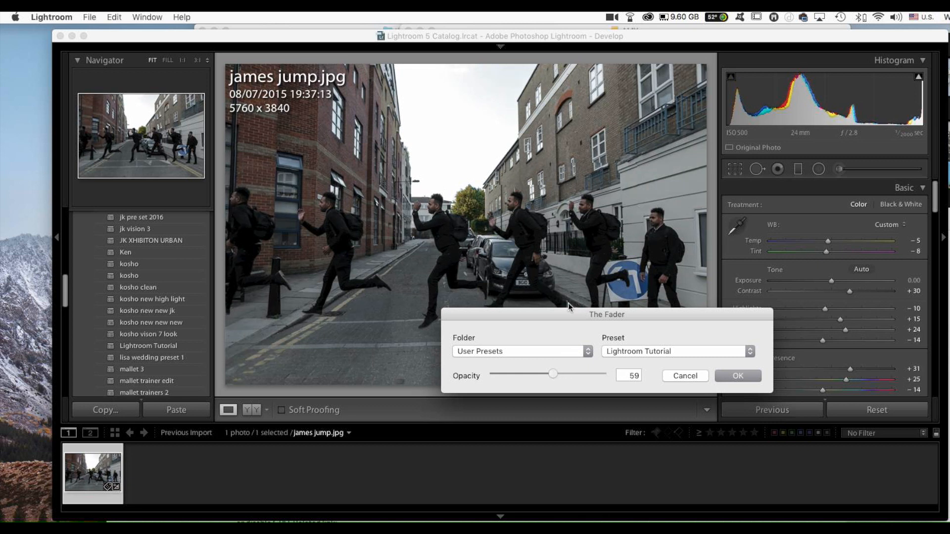